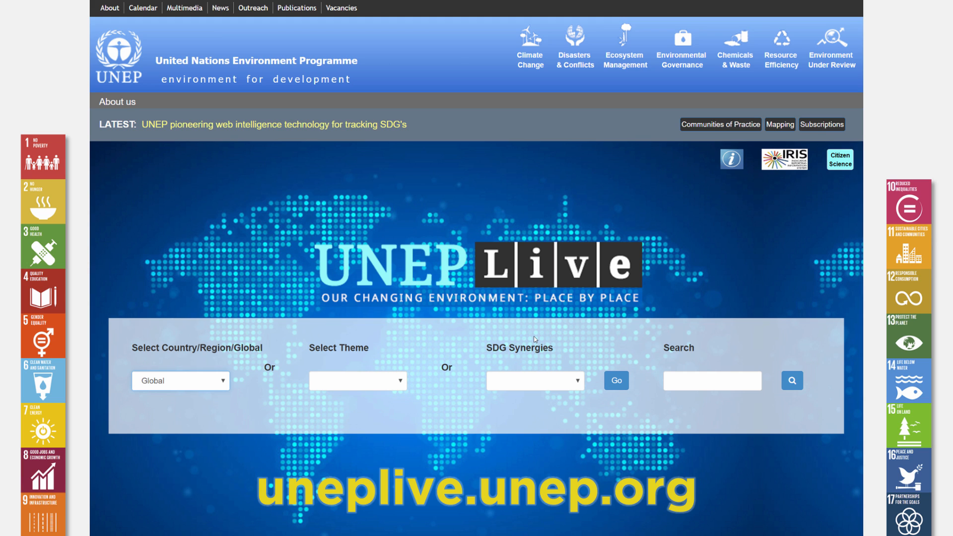
Choose Global from the Country/Region/Global list to show the world boundaries map
{"action": "left_click", "coordinate": [180, 381]}
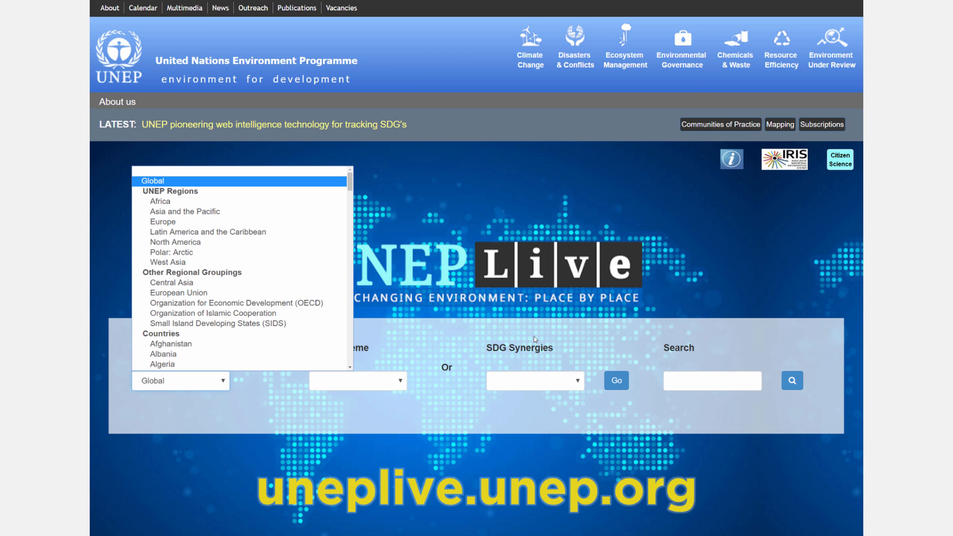
{"action": "left_click", "coordinate": [152, 181]}
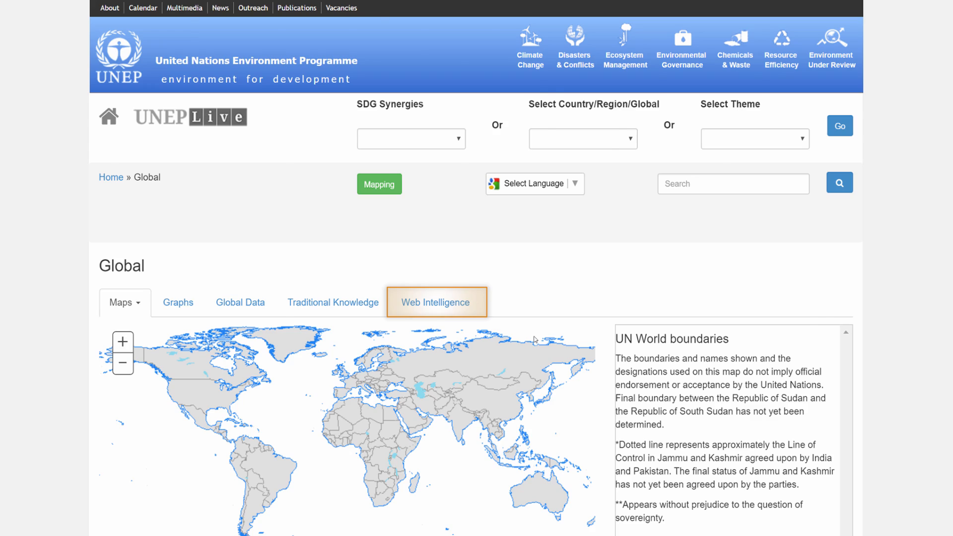
Open the UNEP Web Intelligence dashboard (1,754 documents) and review its Data Sources menu
{"action": "left_click", "coordinate": [435, 303]}
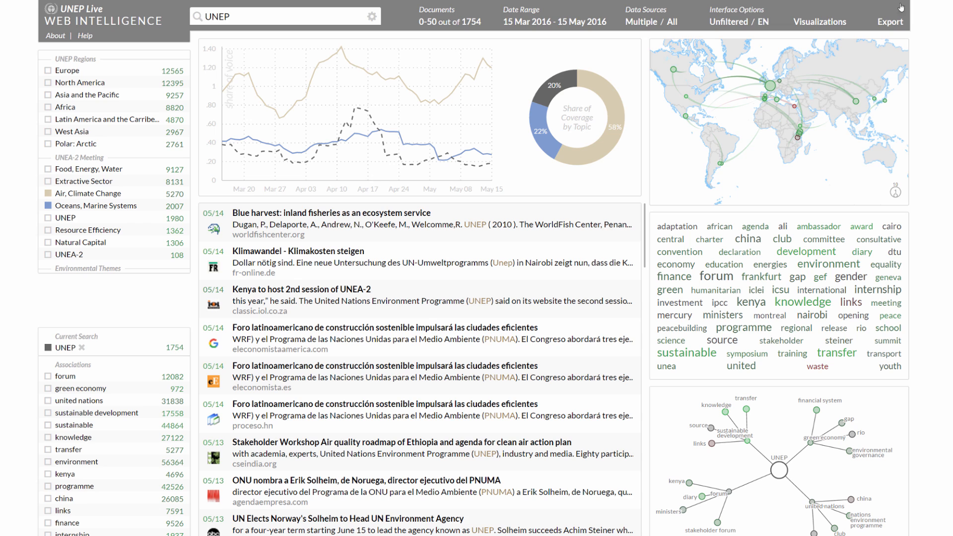
{"action": "left_click", "coordinate": [644, 21]}
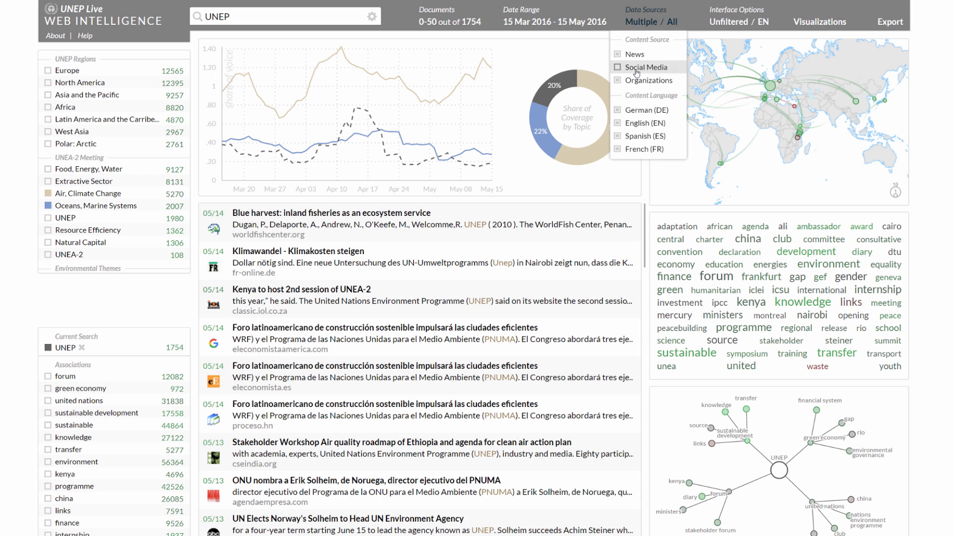
{"action": "mouse_move", "coordinate": [634, 87]}
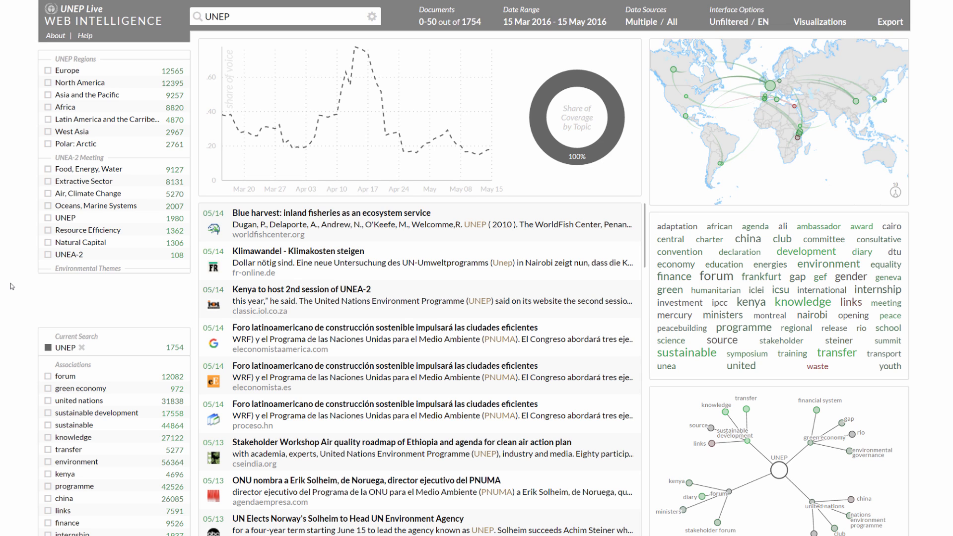
Search for 'Air Quality' to get 4,037 documents, then review the Data Sources menu
{"action": "type", "text": "\"Air Quality"}
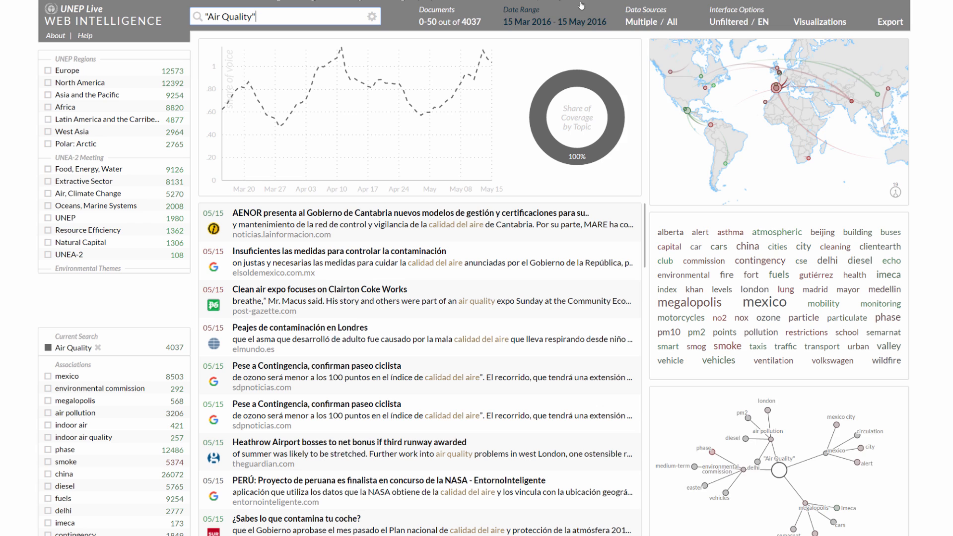
{"action": "left_click", "coordinate": [641, 22]}
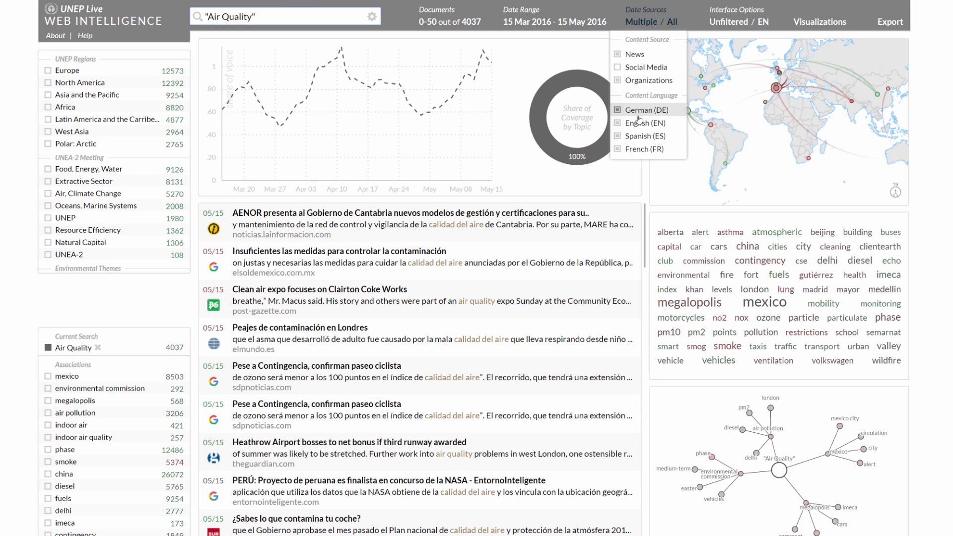
{"action": "mouse_move", "coordinate": [641, 149]}
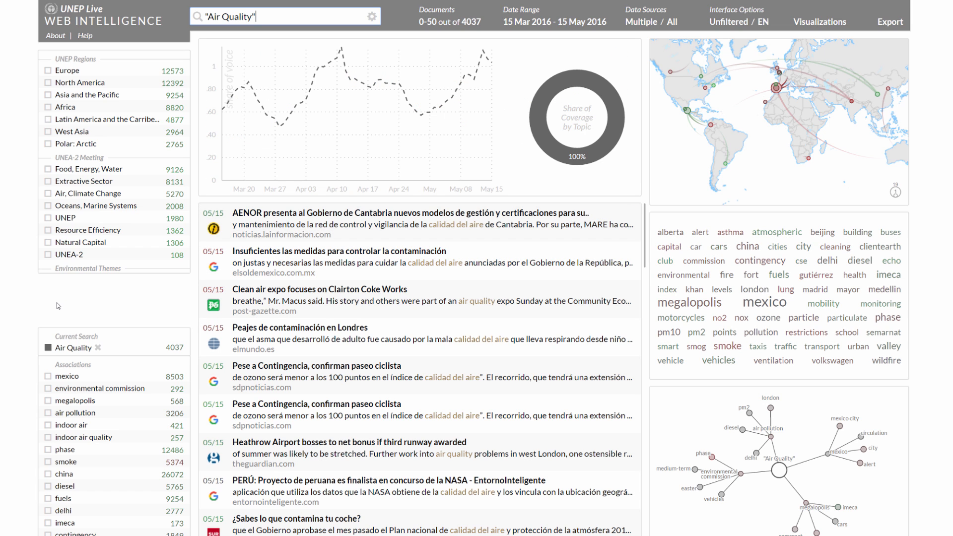
{"action": "mouse_move", "coordinate": [67, 376]}
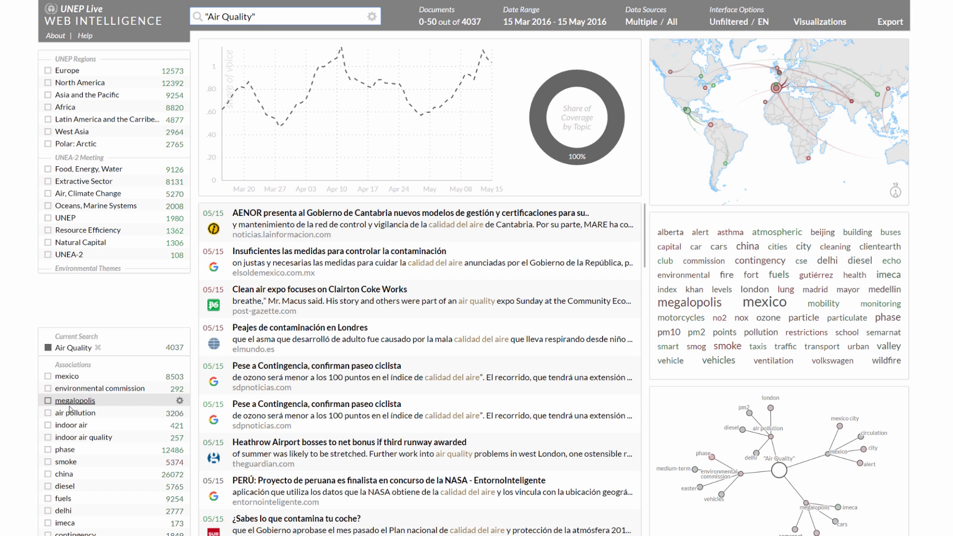
Switch to the 'air pollution' association (3,206 documents) and add diesel to the coverage comparison
{"action": "left_click", "coordinate": [76, 412]}
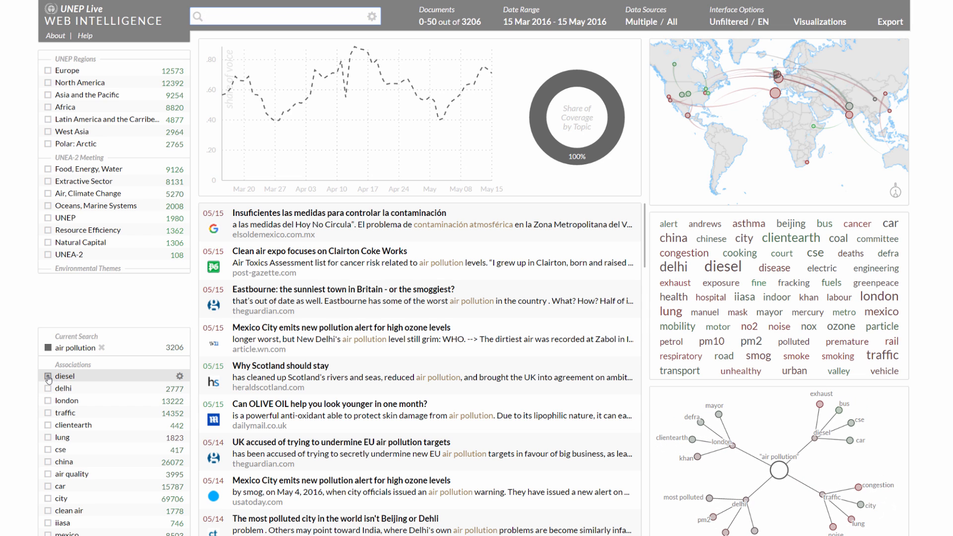
{"action": "left_click", "coordinate": [47, 376]}
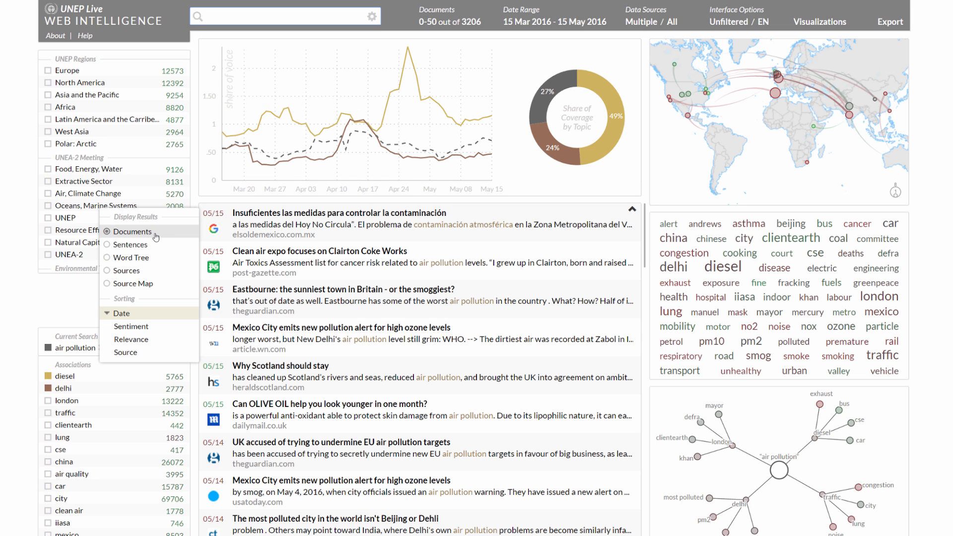
Cycle results through Sentences and Word Tree, ending on the Sources table with statistics
{"action": "left_click", "coordinate": [130, 245]}
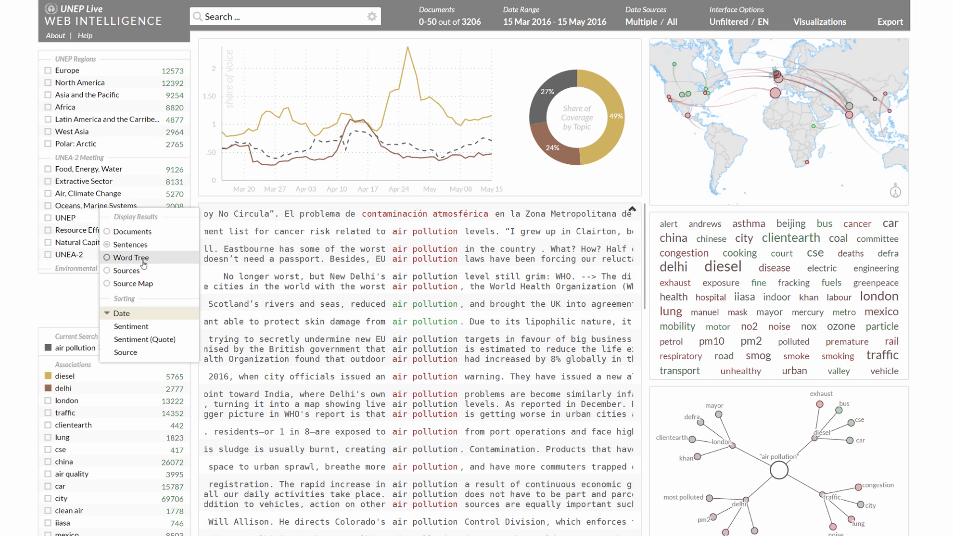
{"action": "left_click", "coordinate": [107, 258]}
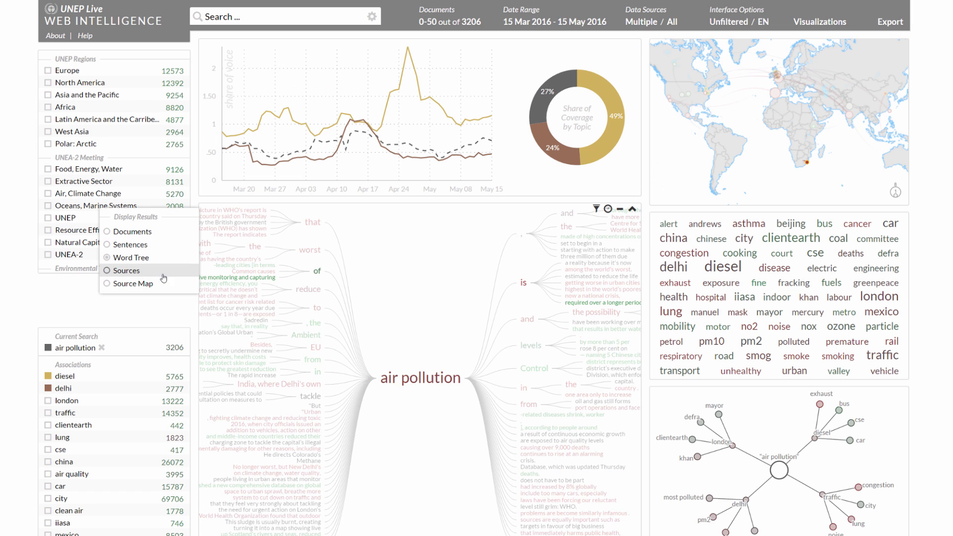
{"action": "left_click", "coordinate": [107, 270]}
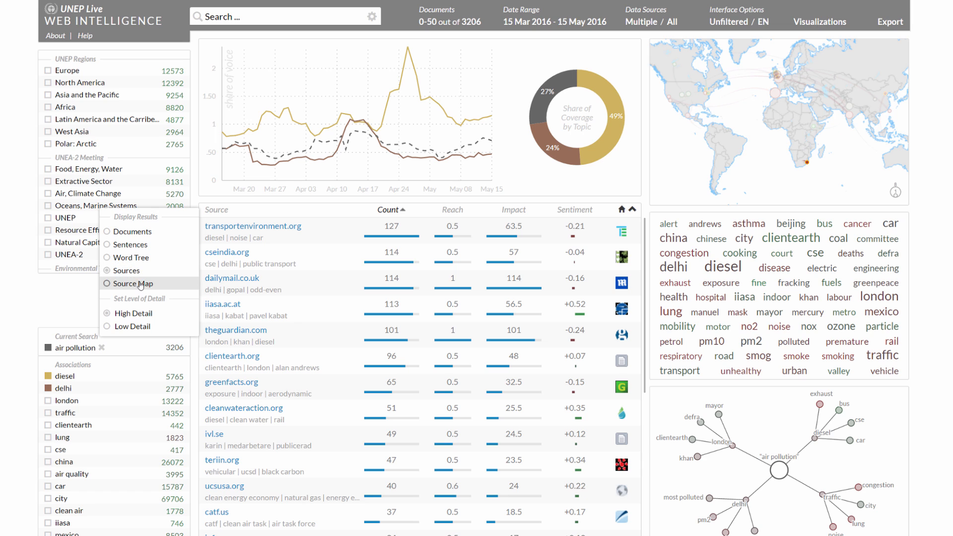
{"action": "left_click", "coordinate": [133, 284]}
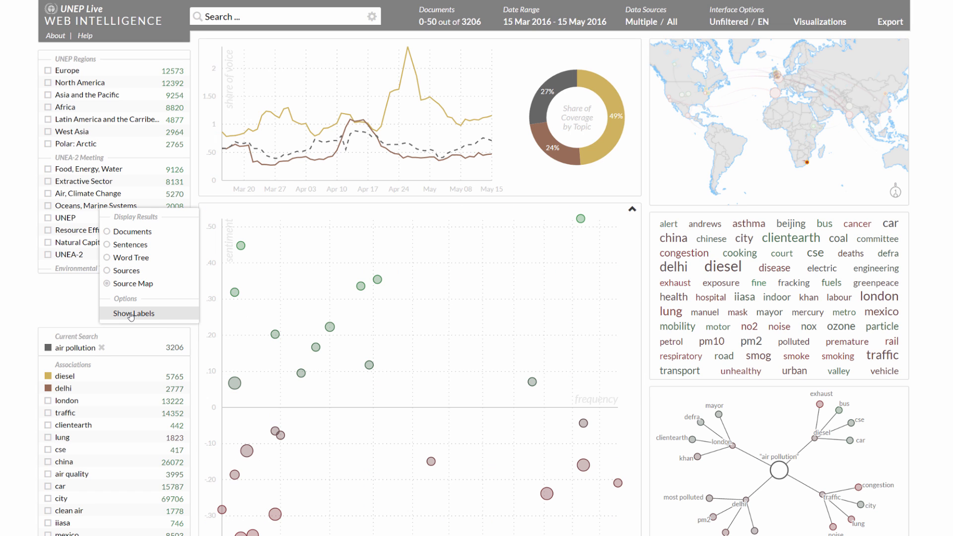
{"action": "left_click", "coordinate": [133, 314]}
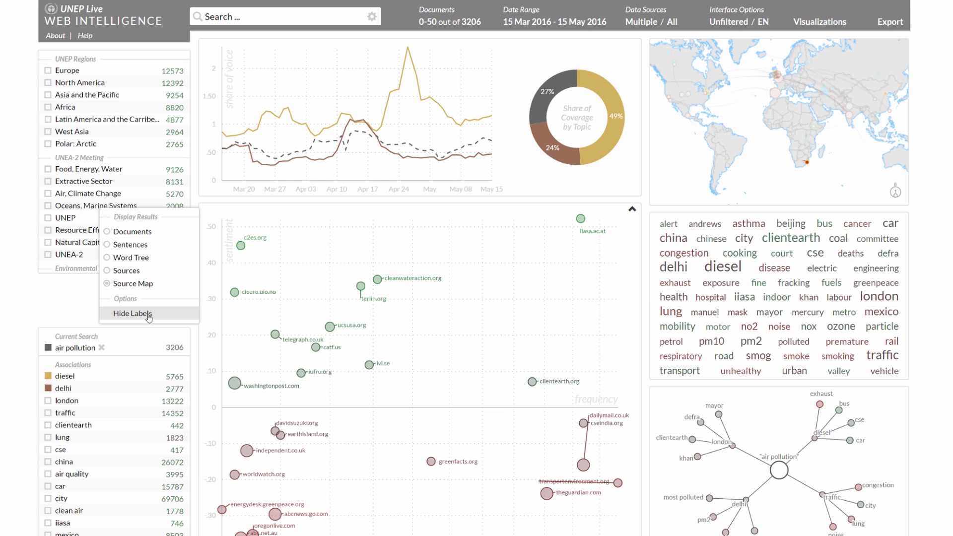
{"action": "mouse_move", "coordinate": [645, 331]}
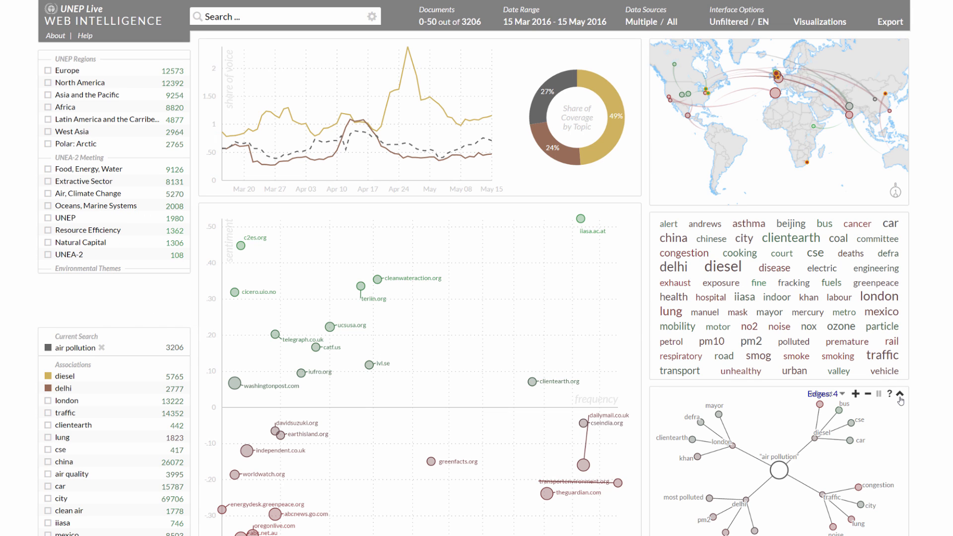
{"action": "mouse_move", "coordinate": [902, 396]}
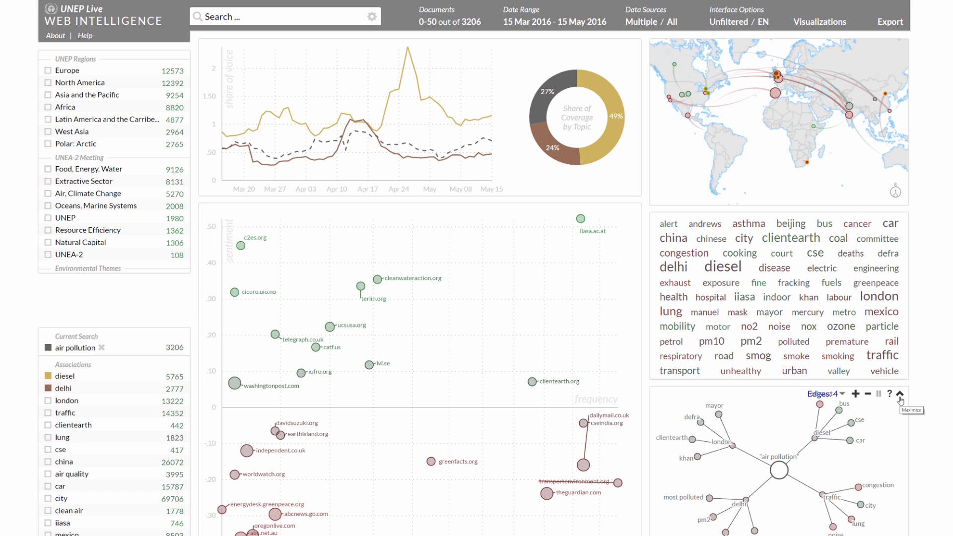
{"action": "left_click", "coordinate": [902, 395]}
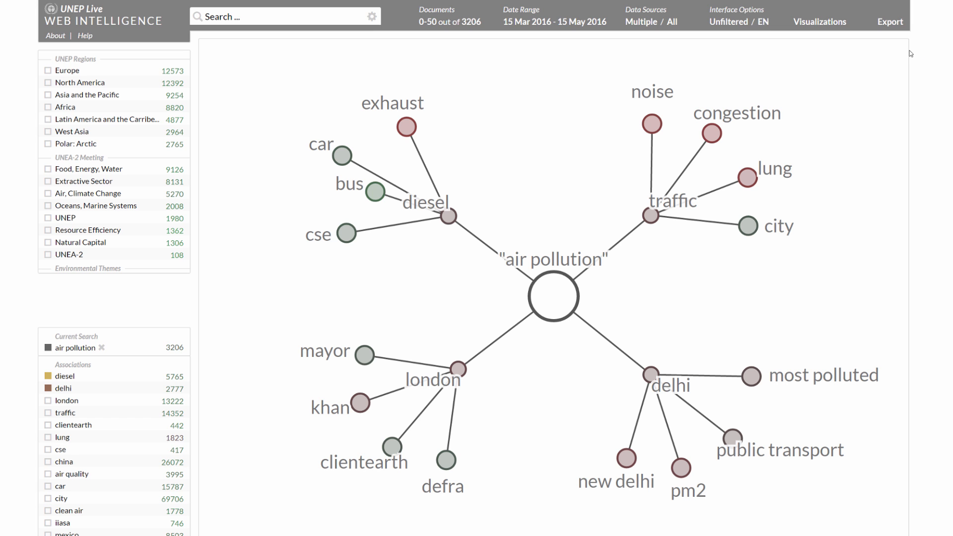
{"action": "left_click", "coordinate": [818, 21]}
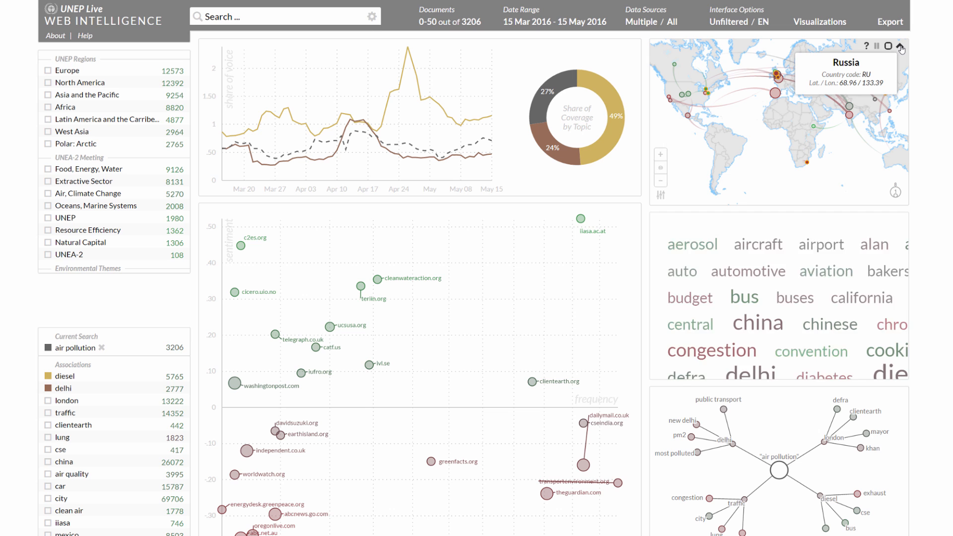
Maximize the Geo Map and focus it on Mexico, then on Chad
{"action": "left_click", "coordinate": [900, 47]}
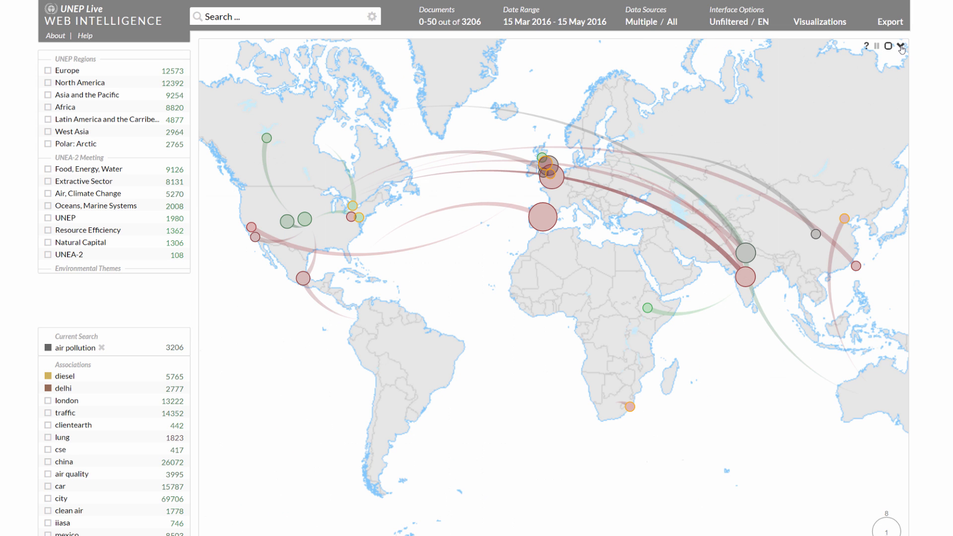
{"action": "mouse_move", "coordinate": [903, 47]}
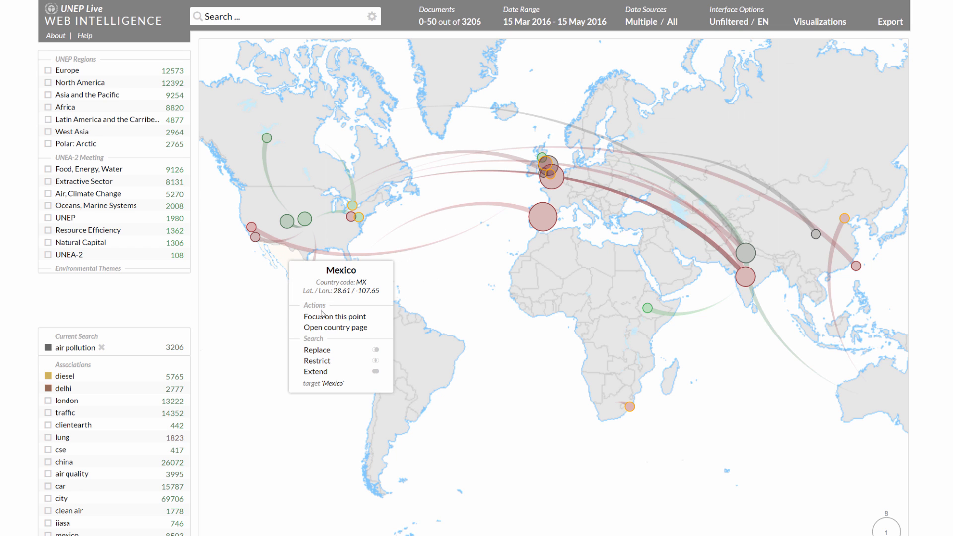
{"action": "left_click", "coordinate": [334, 316]}
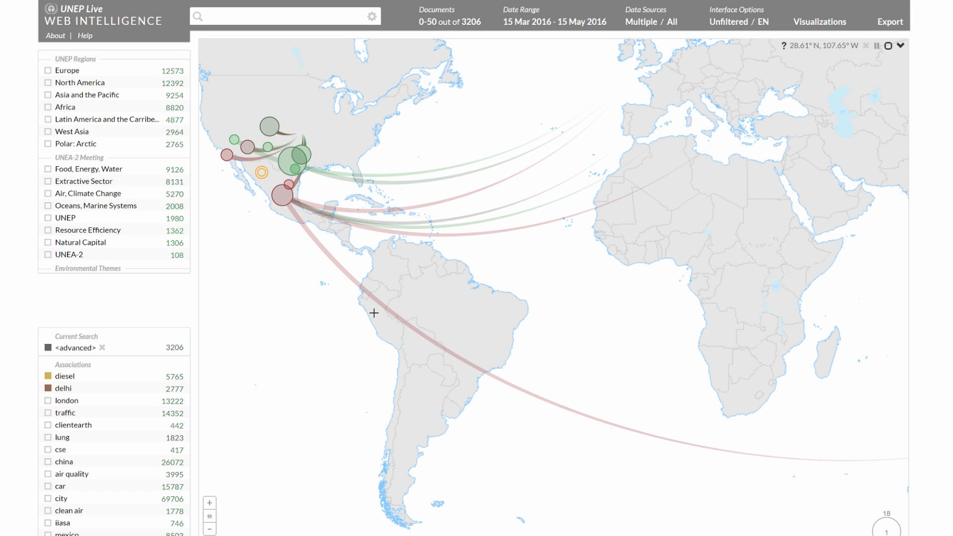
{"action": "mouse_move", "coordinate": [719, 231]}
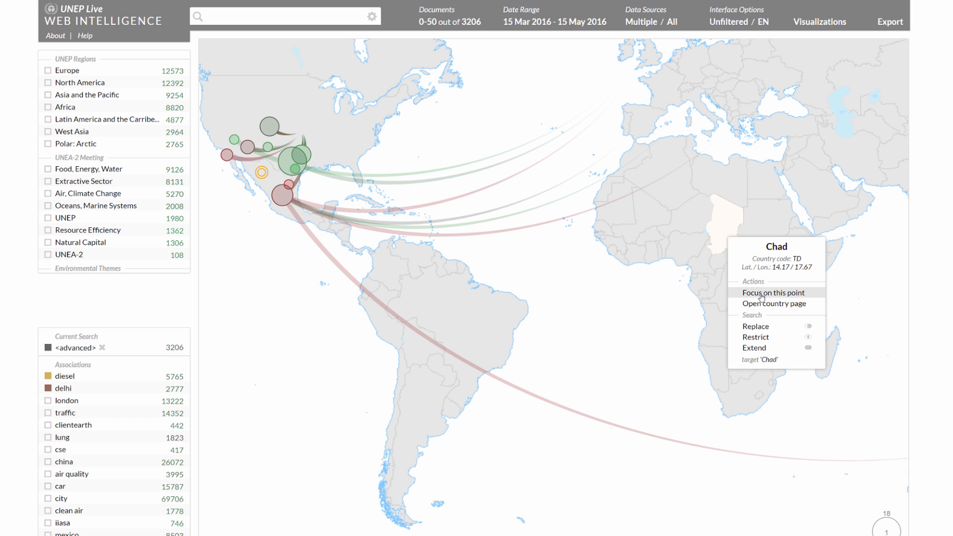
{"action": "left_click", "coordinate": [763, 292]}
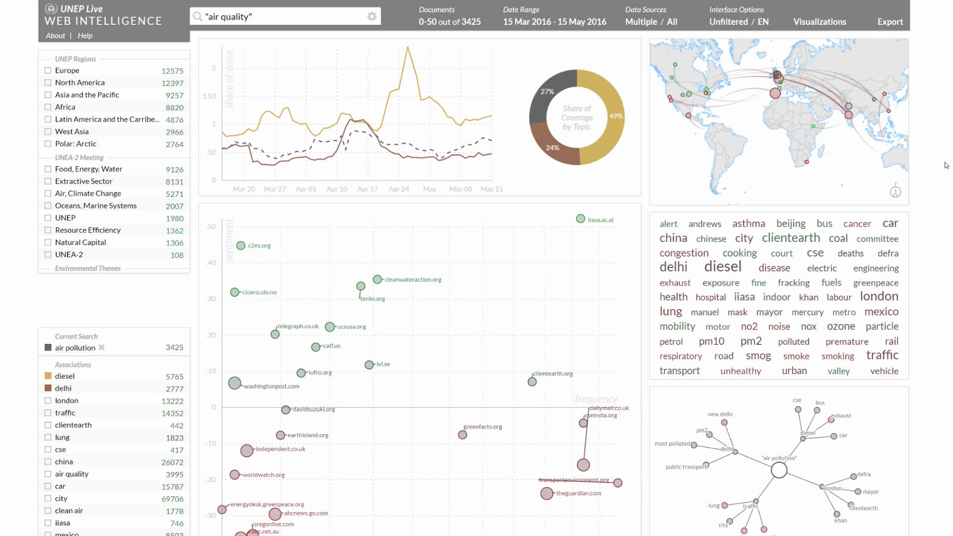
Uncheck Geo Map in Visualizations and bring up the sentiment and language options
{"action": "left_click", "coordinate": [818, 22]}
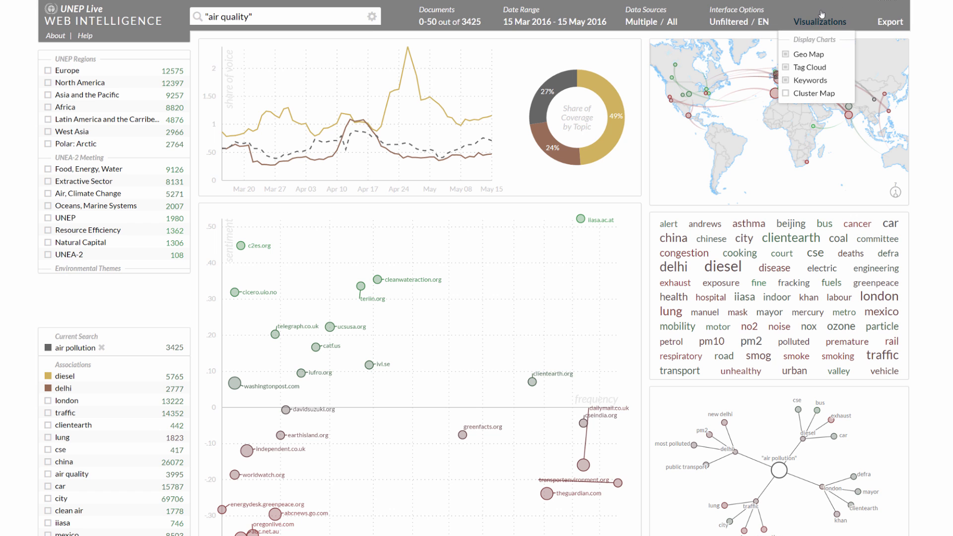
{"action": "left_click", "coordinate": [787, 54]}
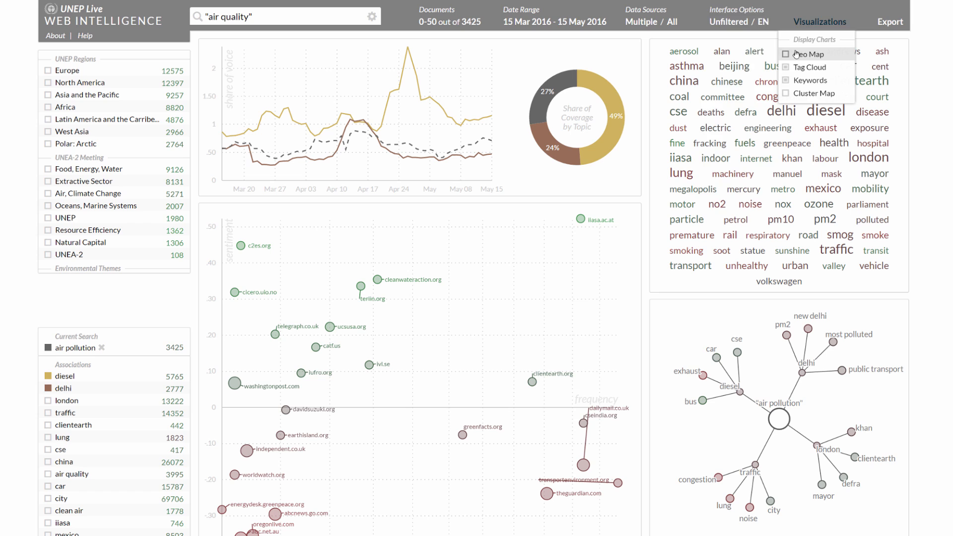
{"action": "left_click", "coordinate": [736, 10]}
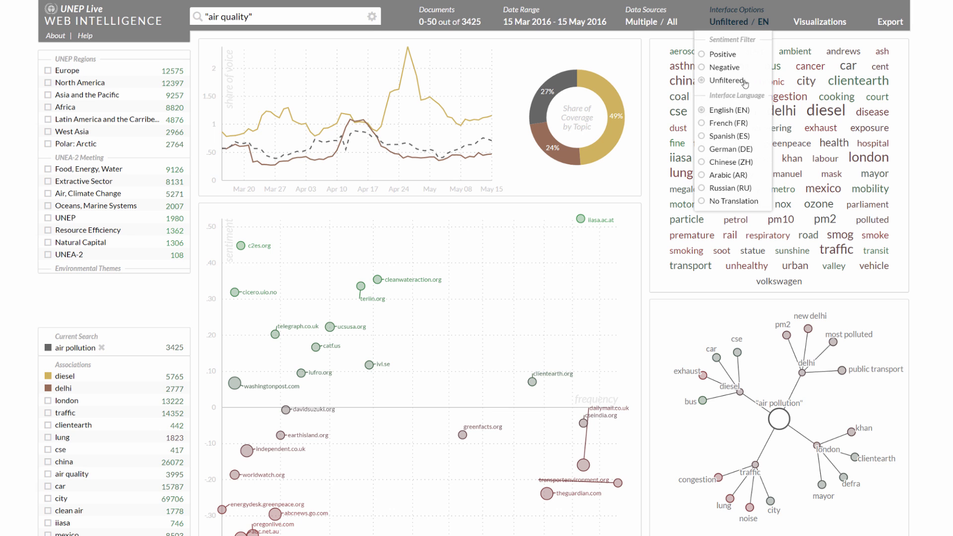
Try Chinese and Arabic, maximize the keyword graph, then set the interface to Russian (RU)
{"action": "left_click", "coordinate": [700, 162]}
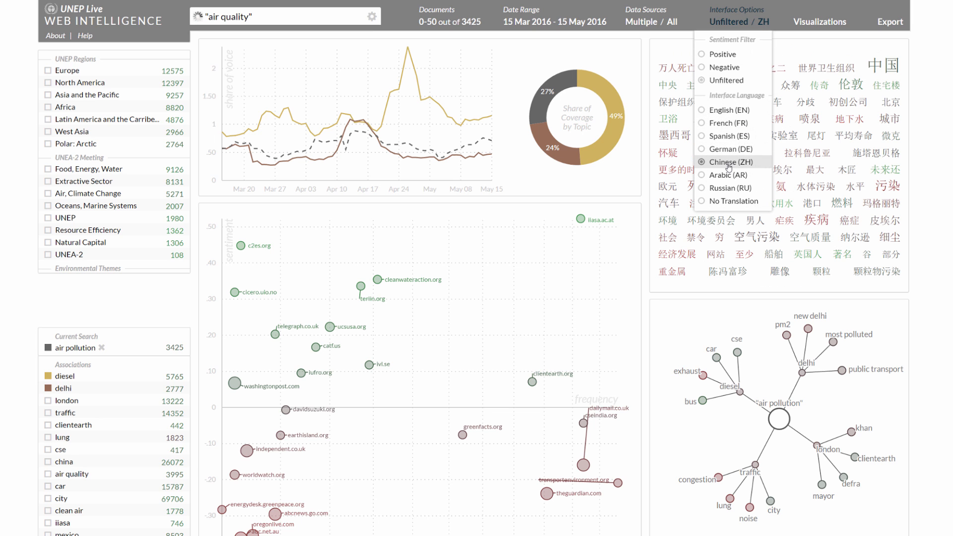
{"action": "left_click", "coordinate": [700, 162]}
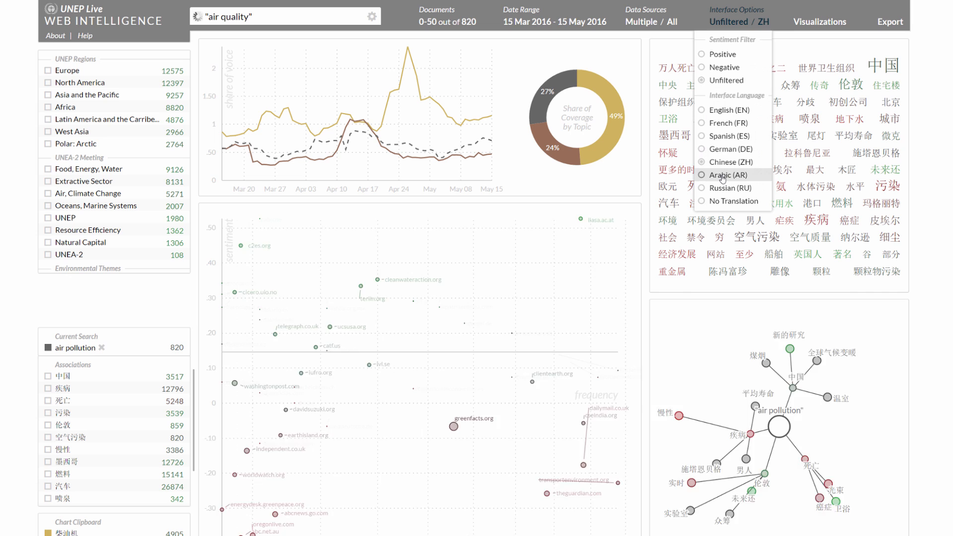
{"action": "left_click", "coordinate": [702, 176]}
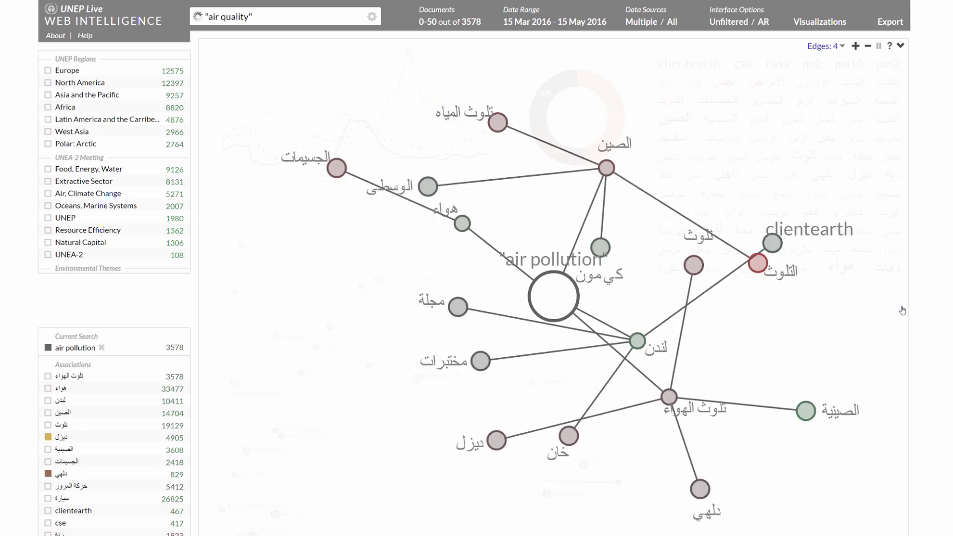
{"action": "left_click", "coordinate": [729, 21]}
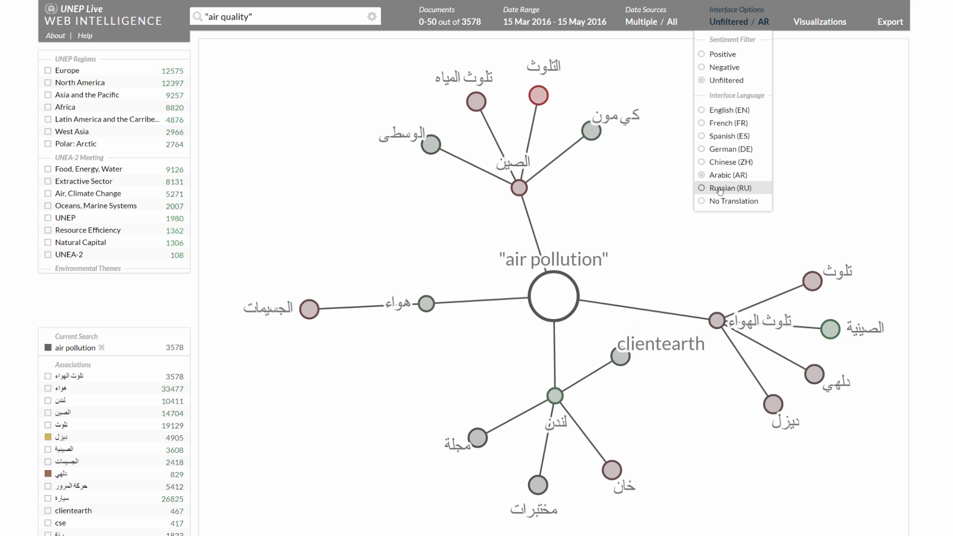
{"action": "left_click", "coordinate": [701, 188]}
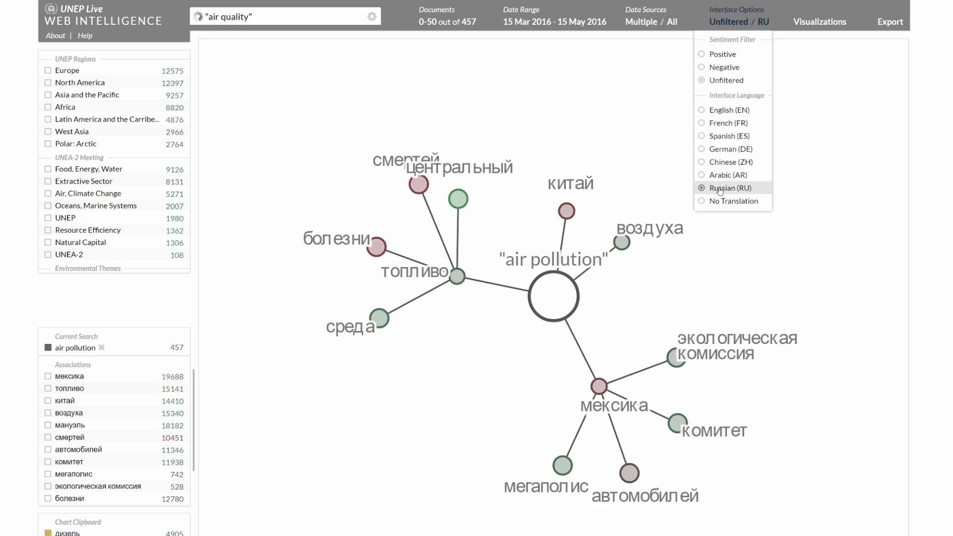